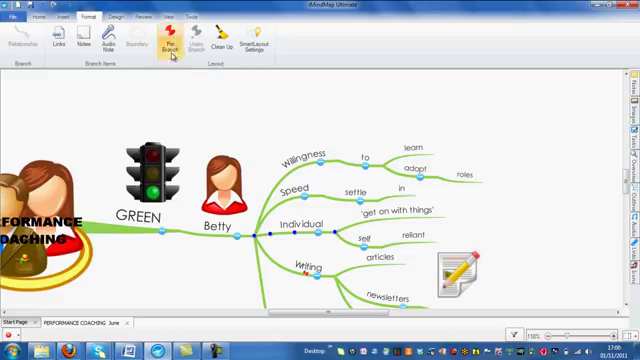
pyautogui.moveTo(176, 52)
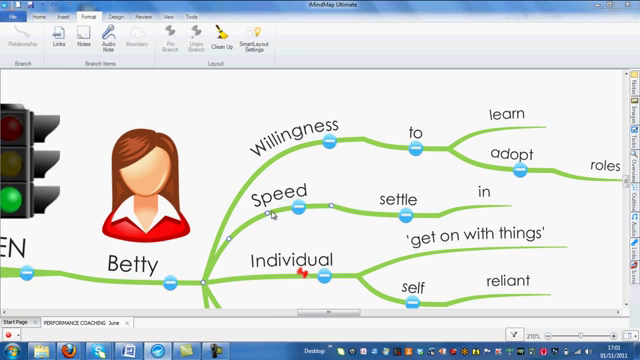
# Bring up the Help tab's help and support options on the ribbon
pyautogui.rightClick(300, 204)
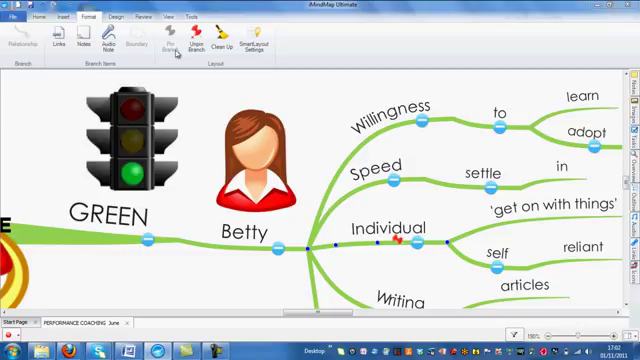
pyautogui.moveTo(424, 278)
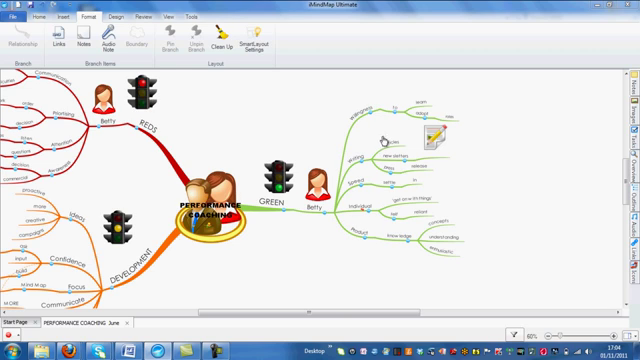
pyautogui.moveTo(356, 188)
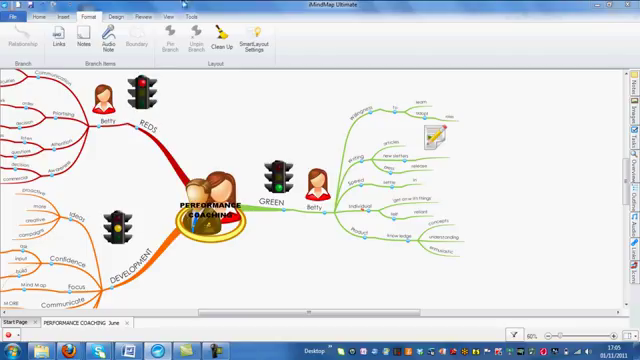
pyautogui.click(182, 16)
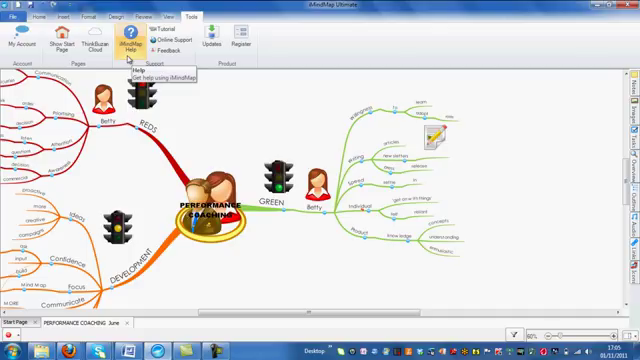